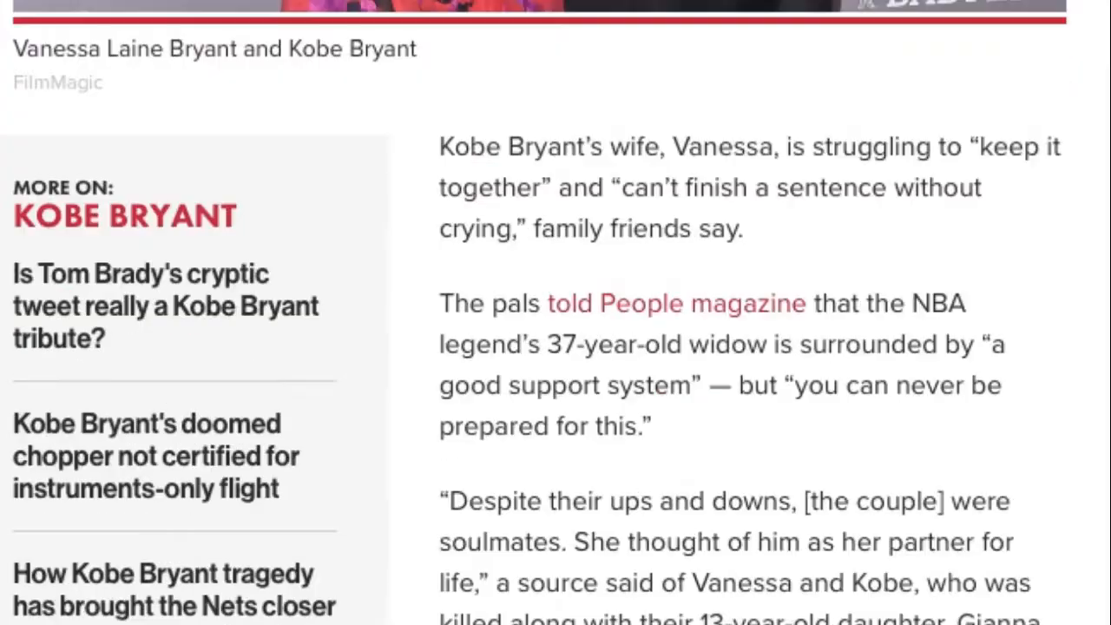
scroll(down, 3)
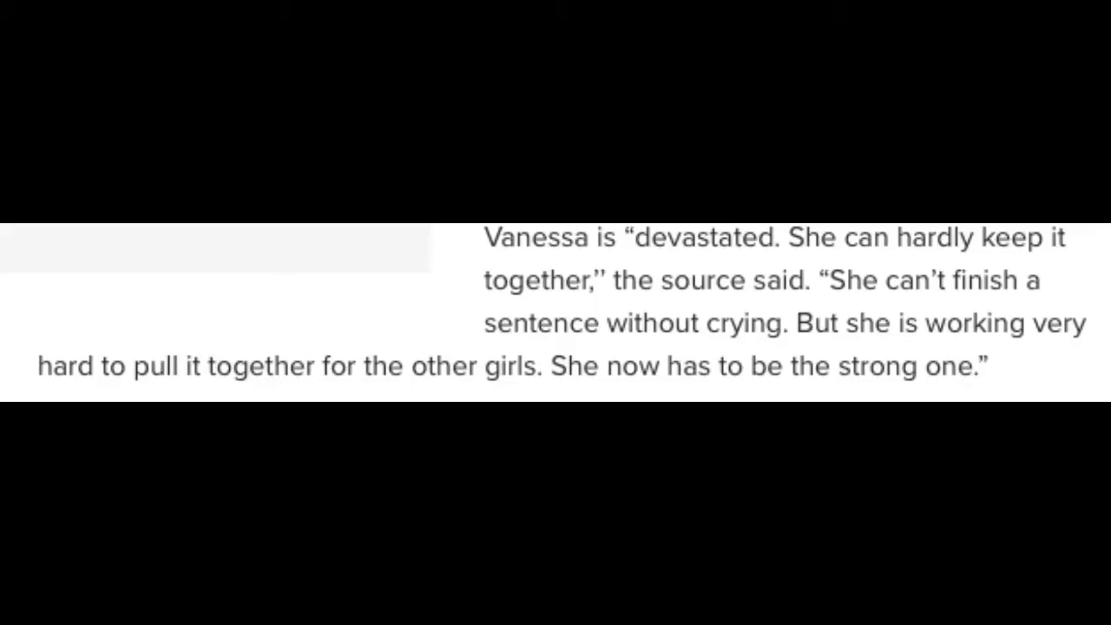
scroll(down, 3)
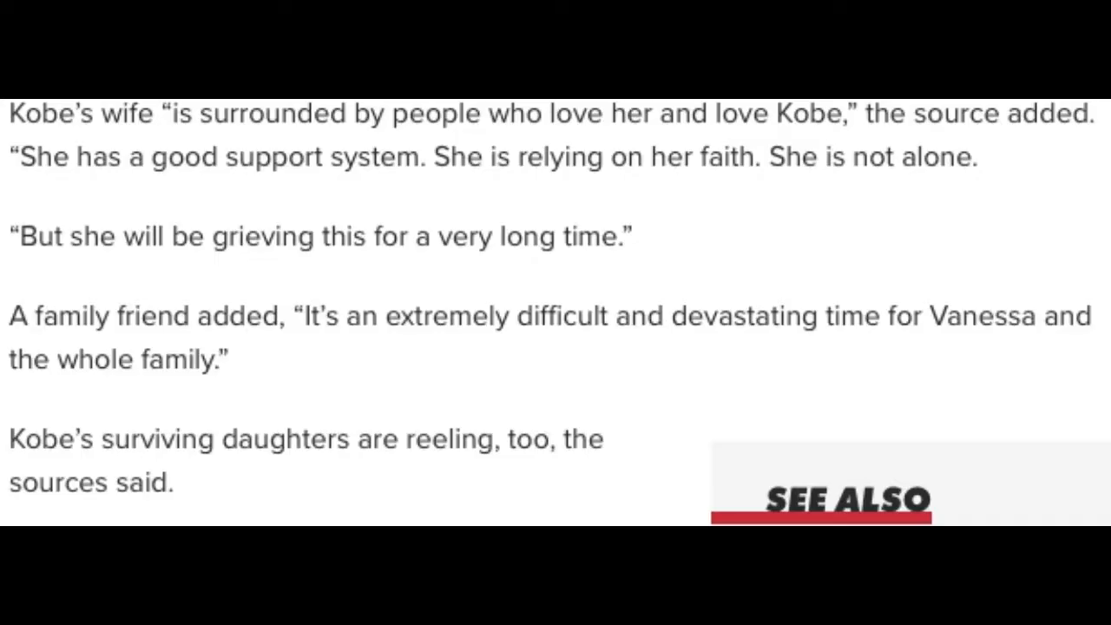